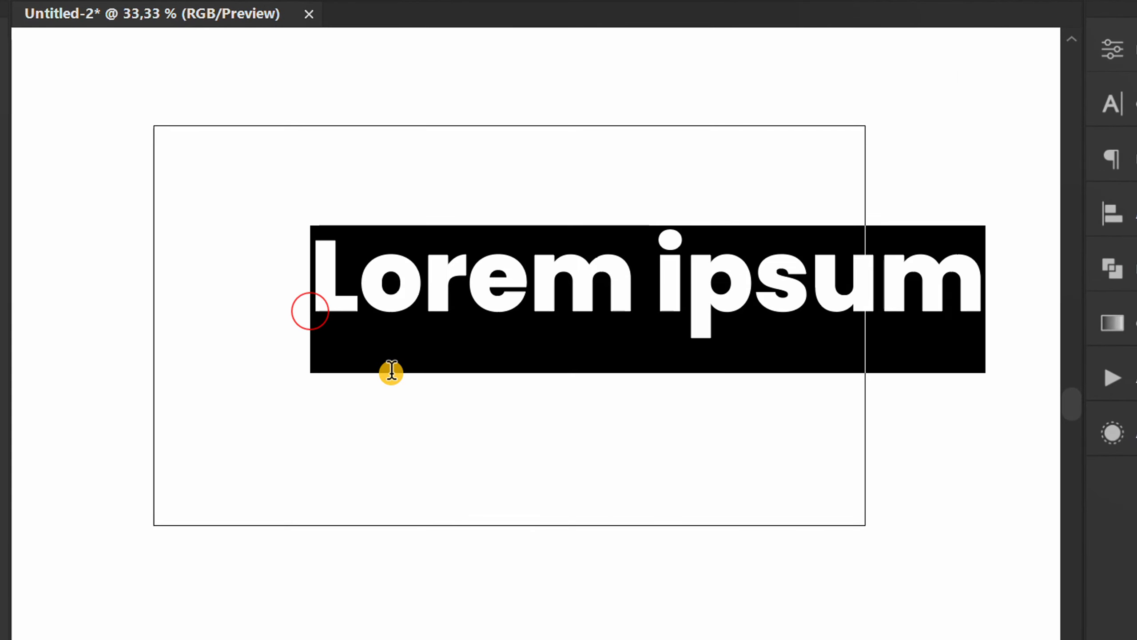
Type 'Let's Play' over the placeholder text in bold Poppins ExtraBold.
text(Let's Play)
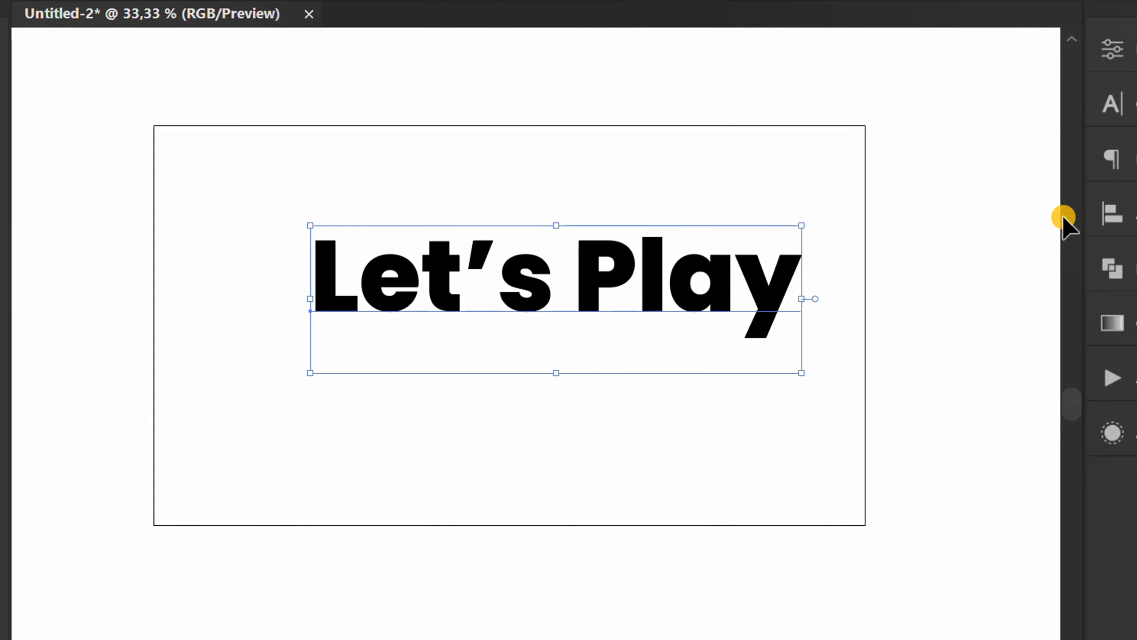
click(1113, 214)
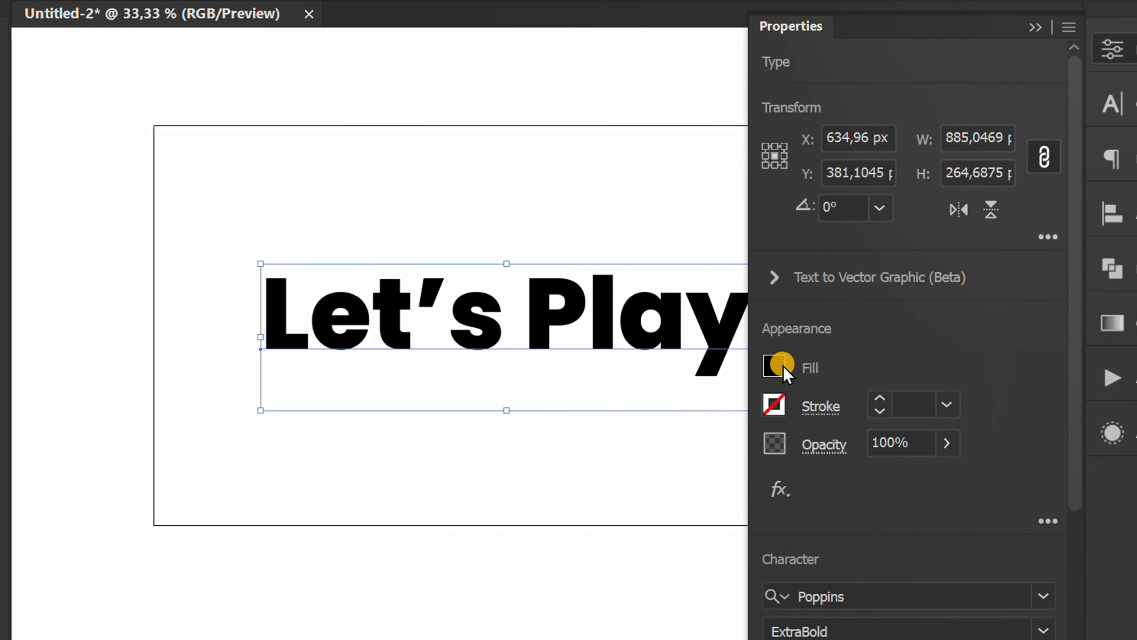
Set the character fill of 'Let's Play' to None.
click(774, 367)
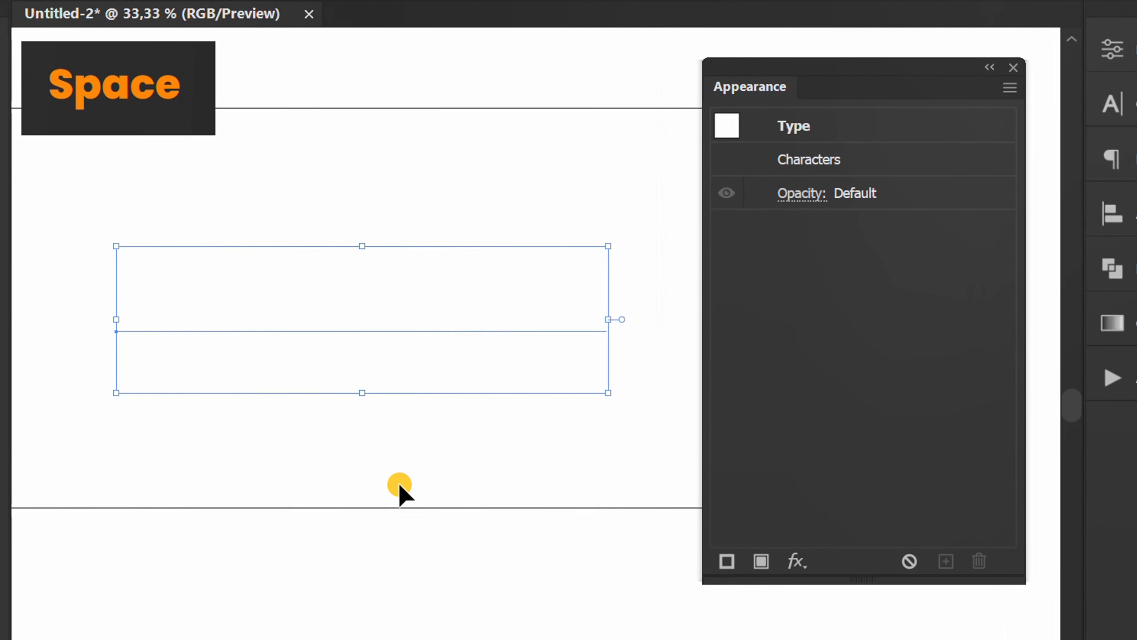
Add two new fills to 'Let's Play' and make the top fill red with Multiply blending.
click(760, 561)
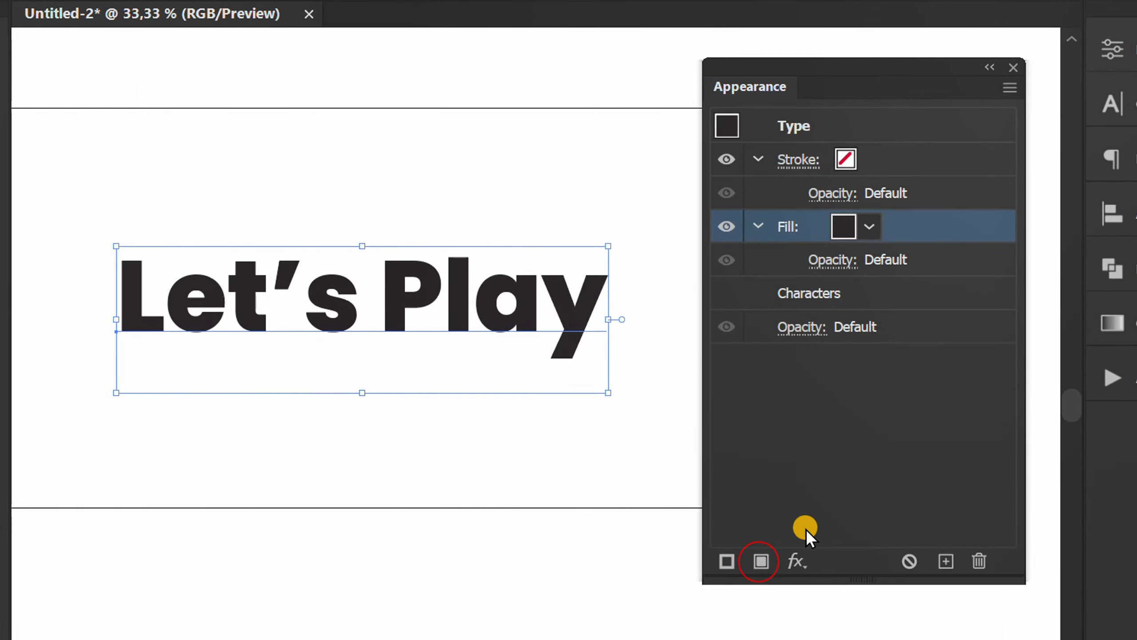
click(761, 561)
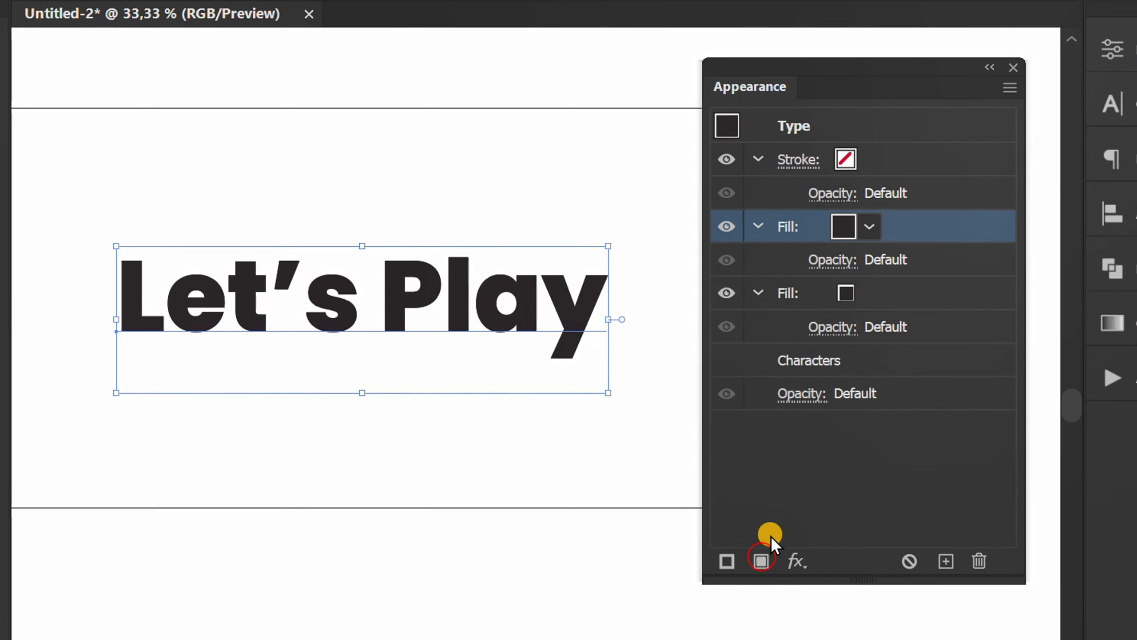
mouse_move(869, 232)
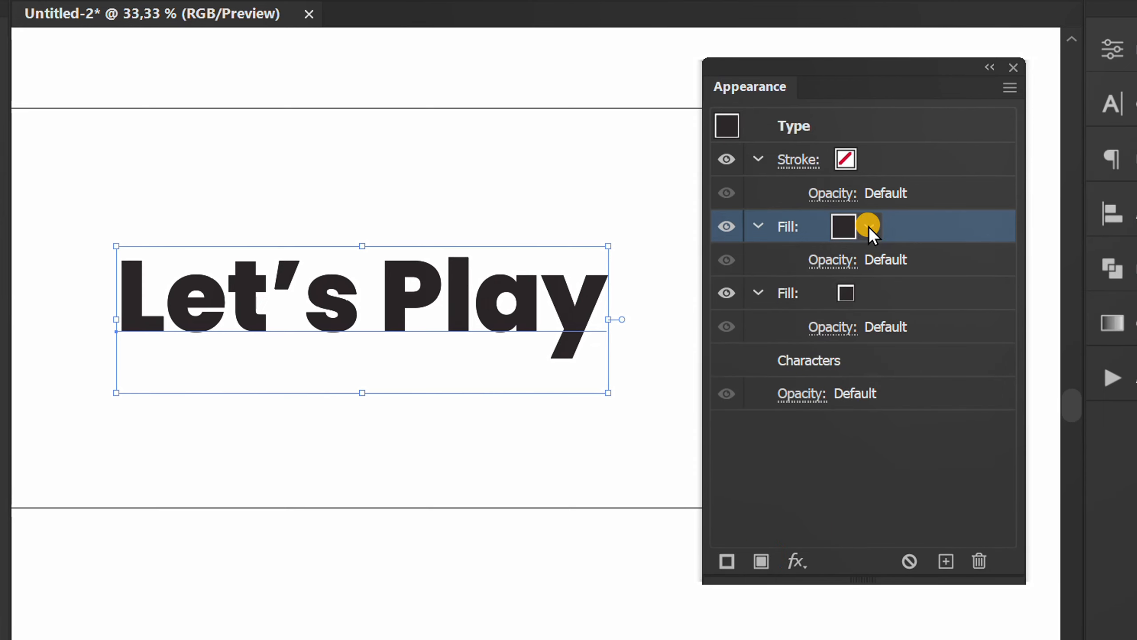
click(868, 226)
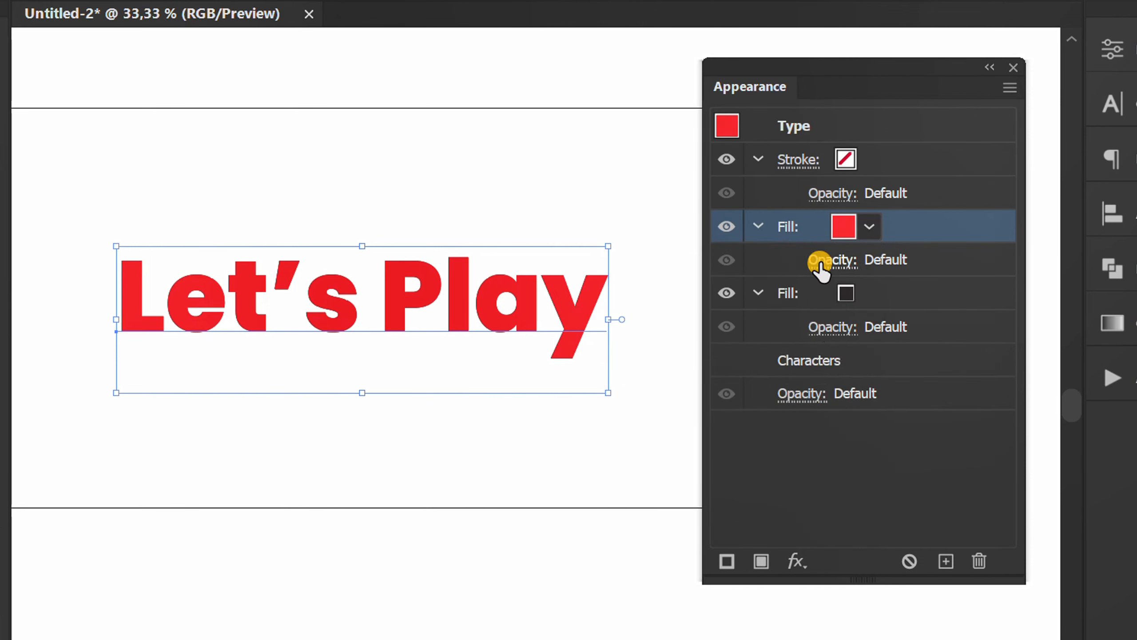
click(832, 259)
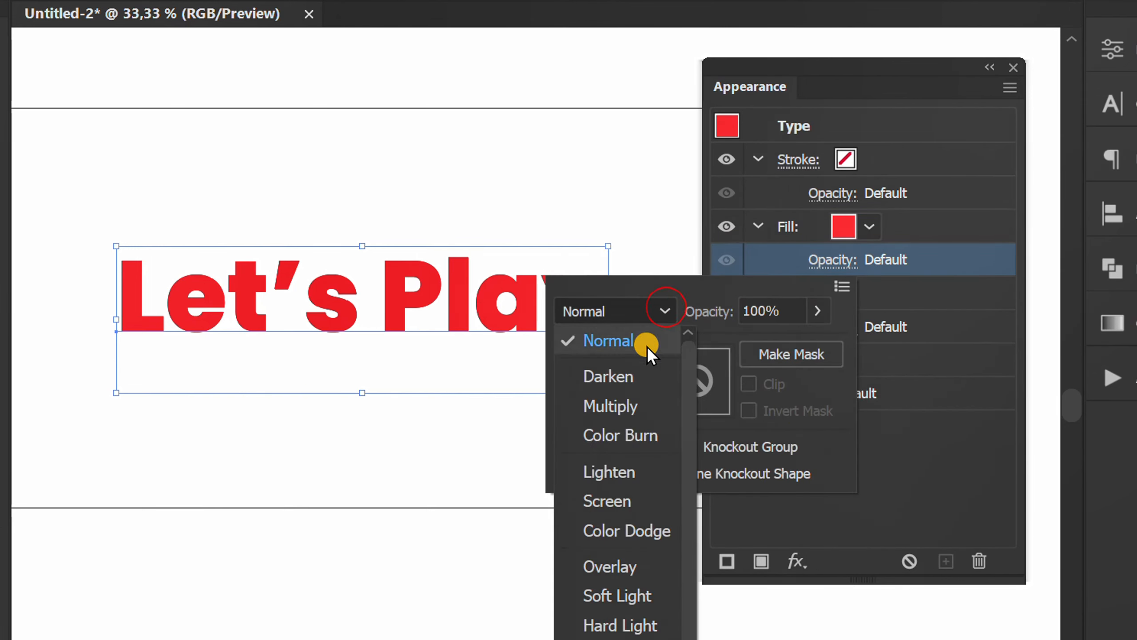
click(611, 406)
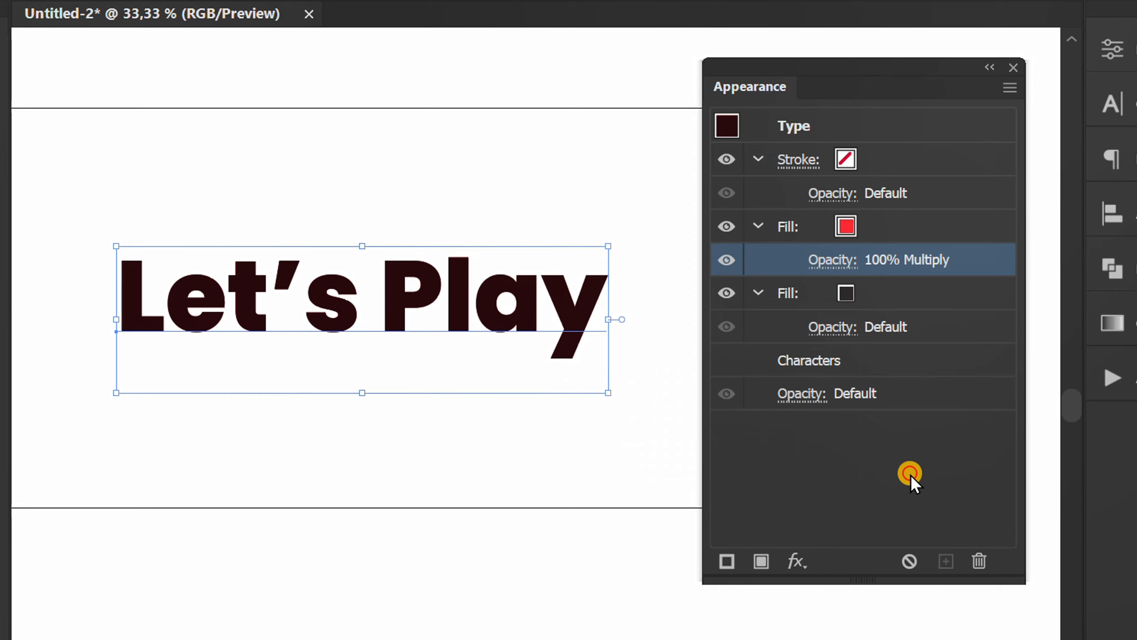
click(841, 292)
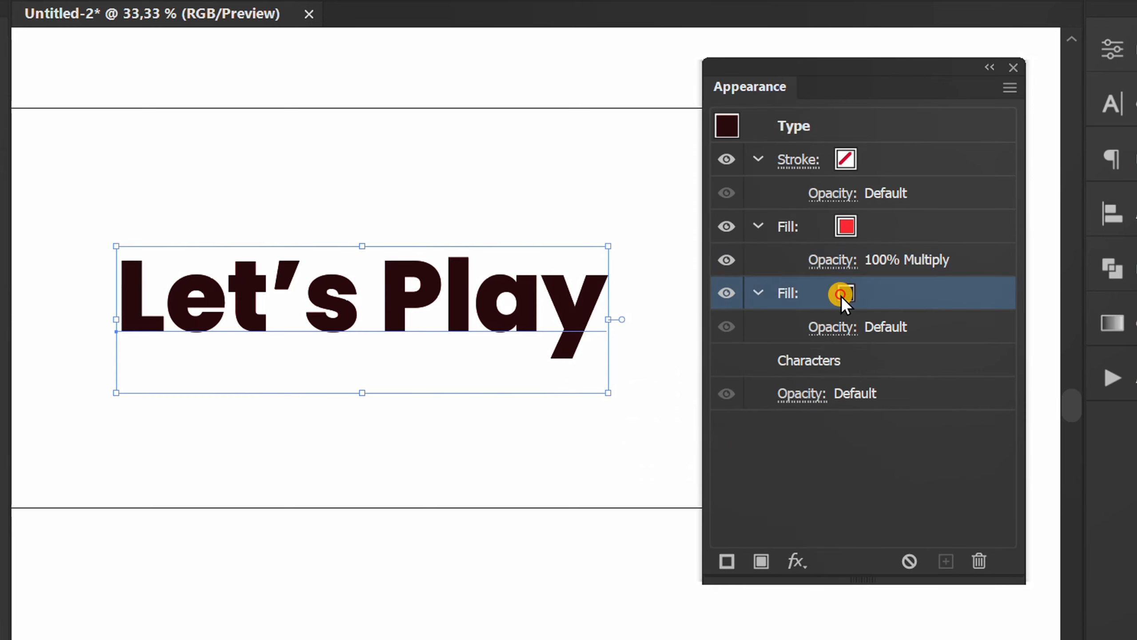
Set the lower fill of 'Let's Play' to CMYK Cyan.
click(844, 292)
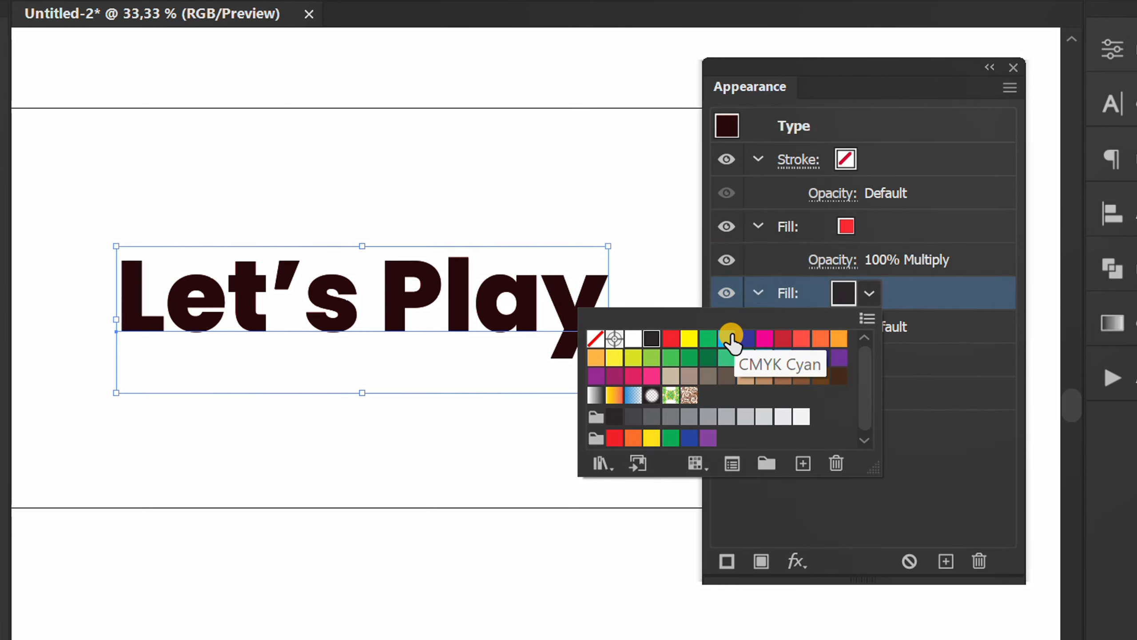
click(731, 338)
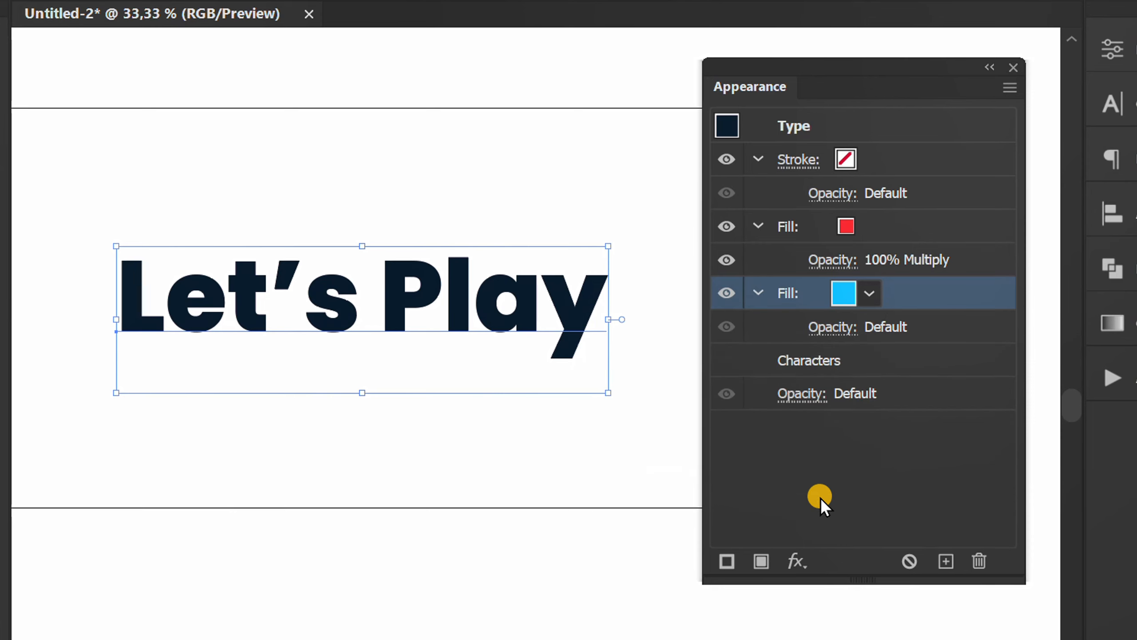
click(796, 561)
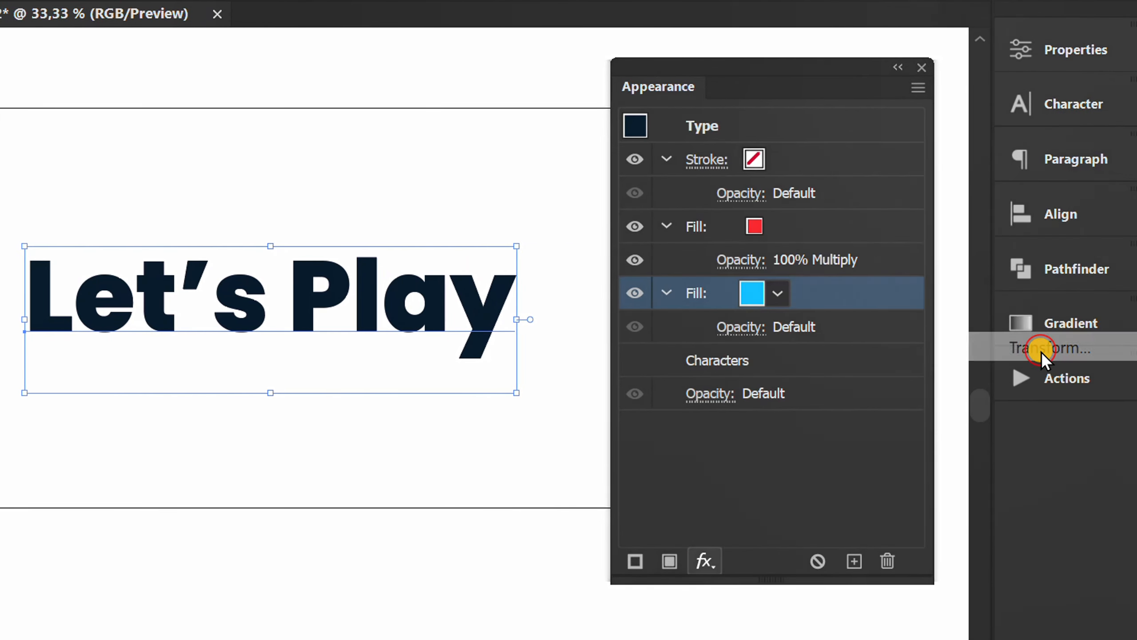
Offset the cyan fill with a Transform effect: Horizontal -9 px, Vertical -6 px.
click(1045, 349)
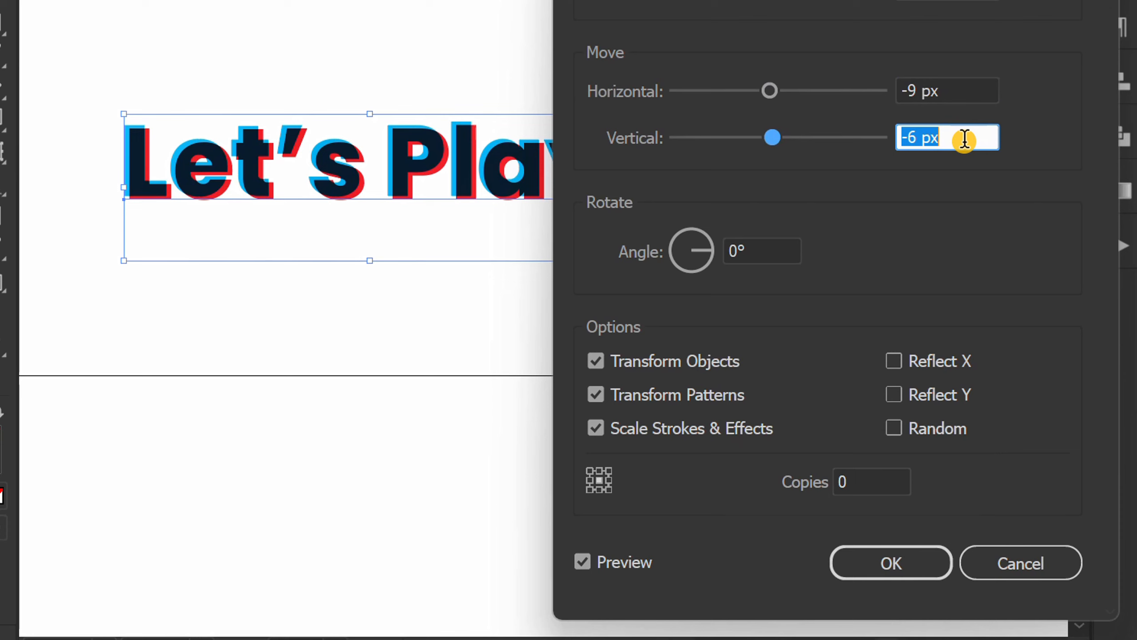
click(890, 562)
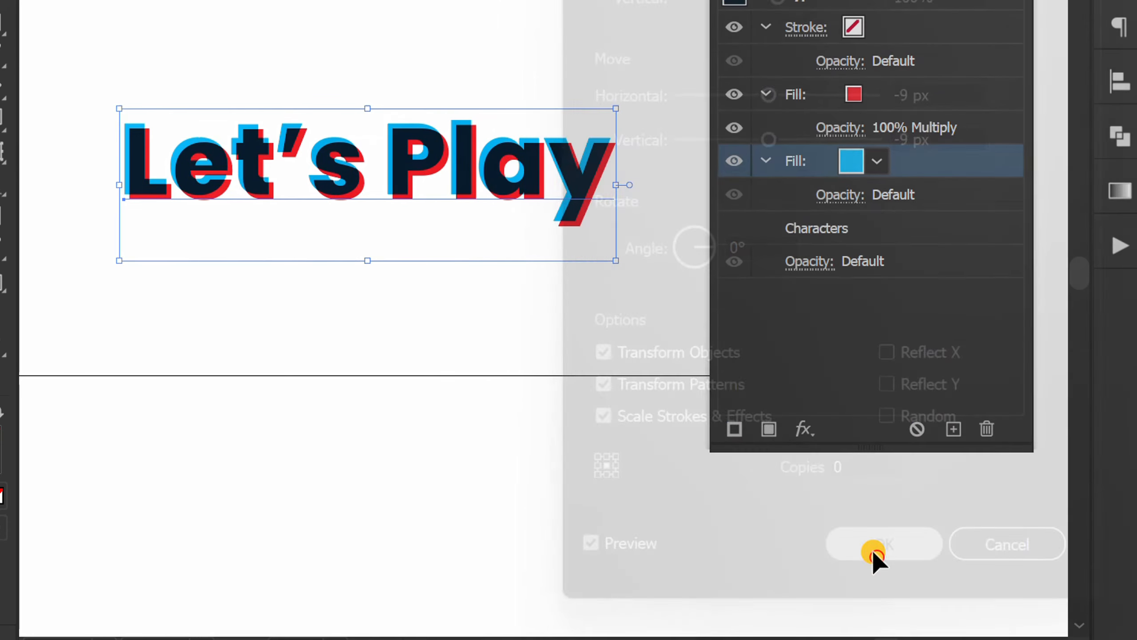
click(884, 544)
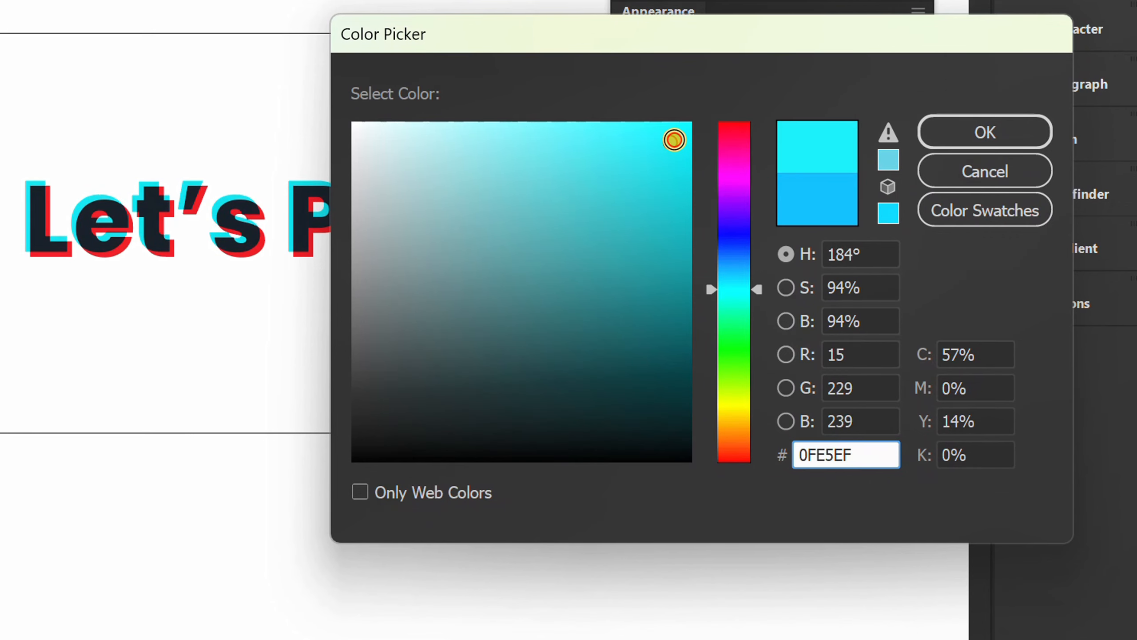
Change the offset cyan fill colour to hex 0FE5EF.
click(983, 132)
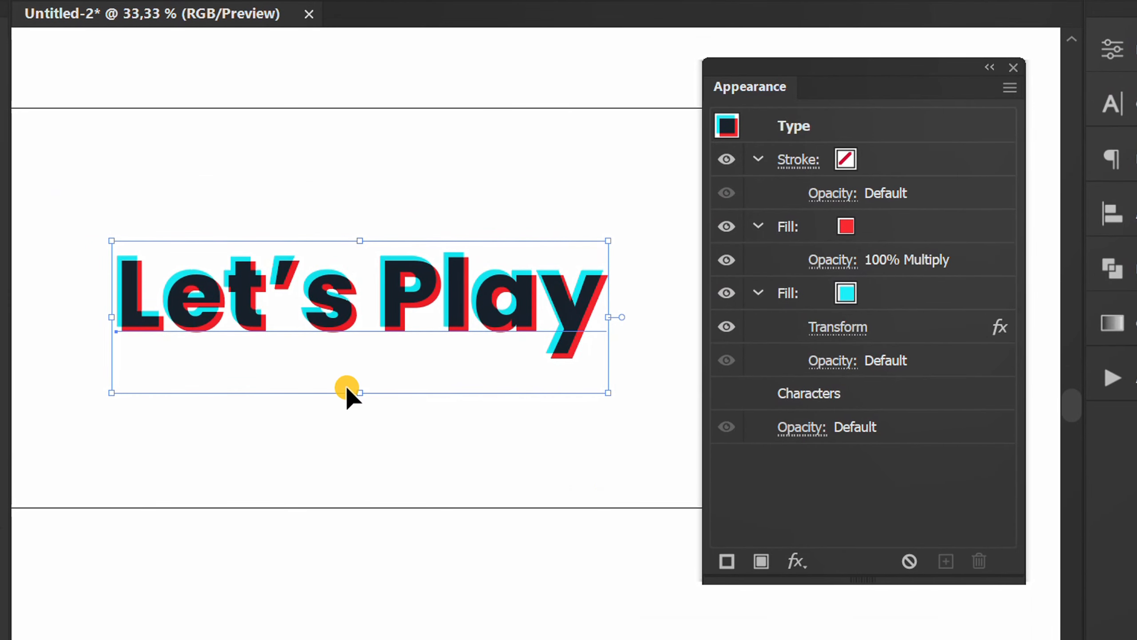
Retype the text as 'Creative' and deselect it to preview the split-colour effect.
click(592, 290)
text(C)
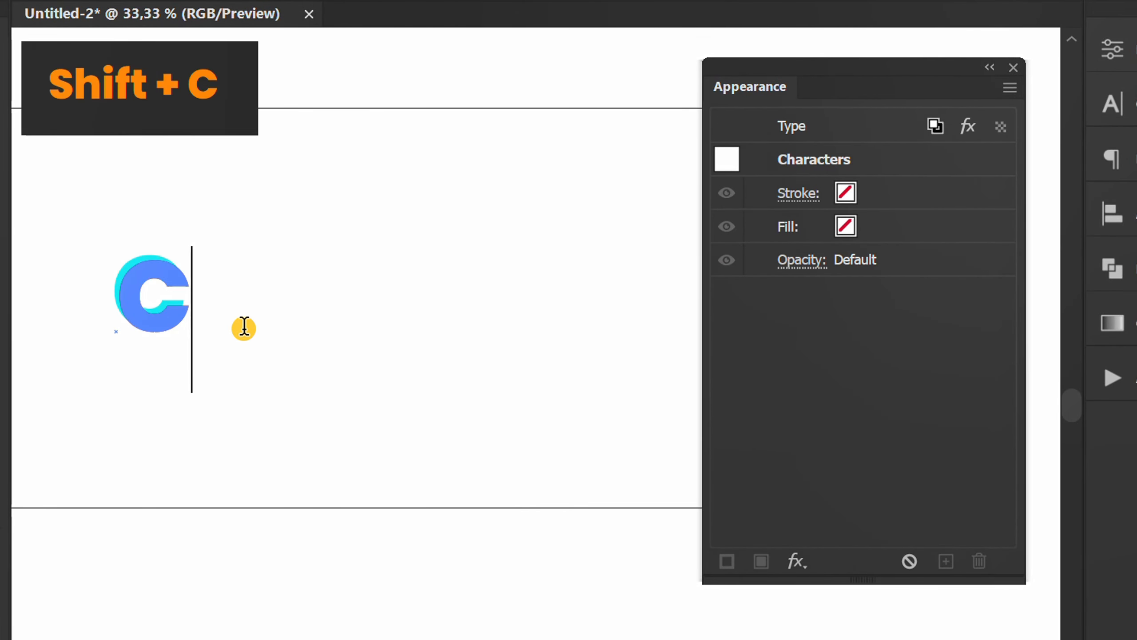
text(reate.)
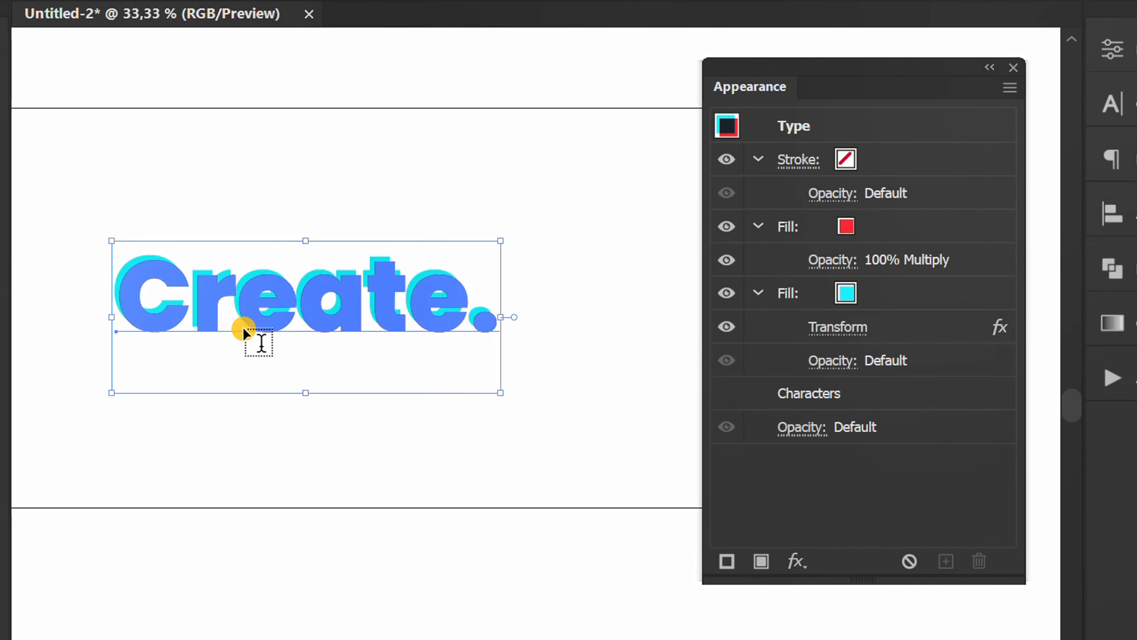
click(255, 305)
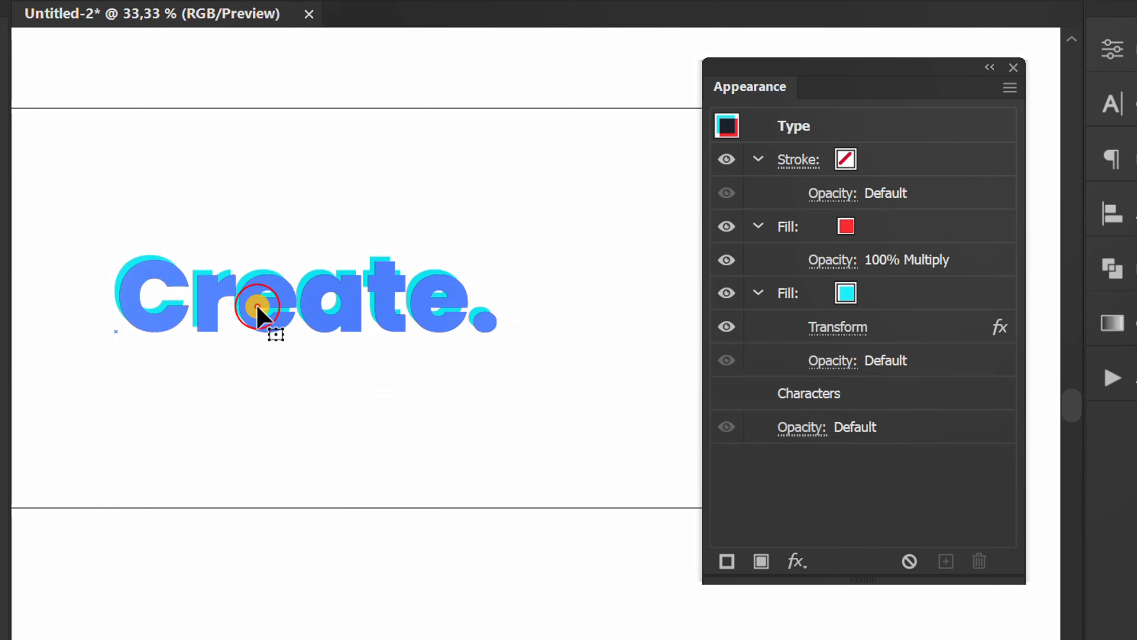
click(274, 319)
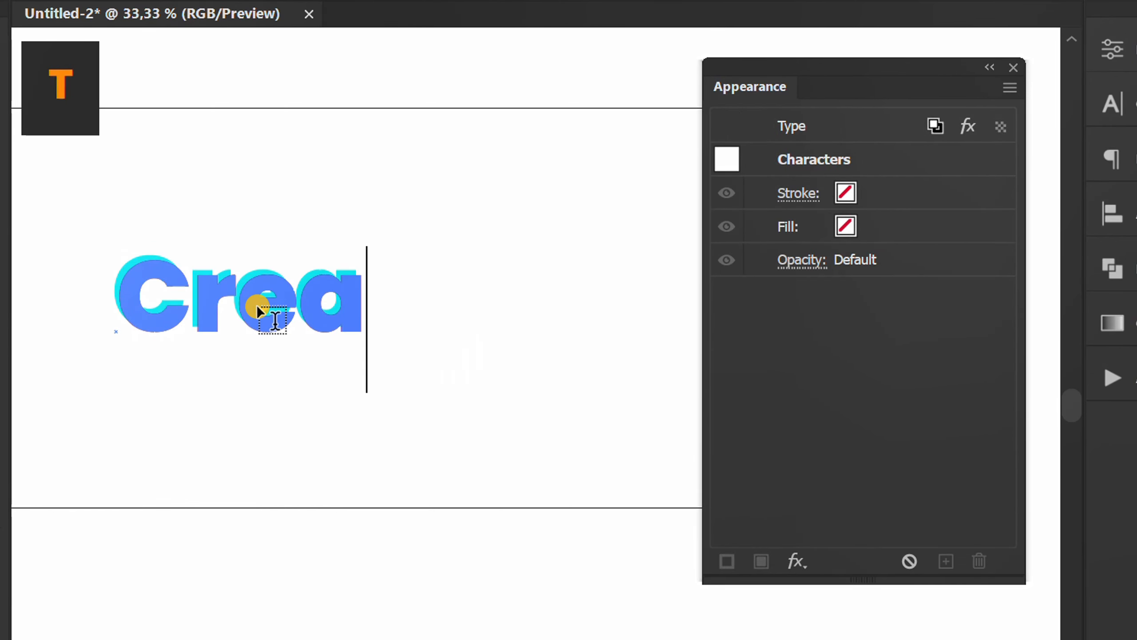
click(341, 441)
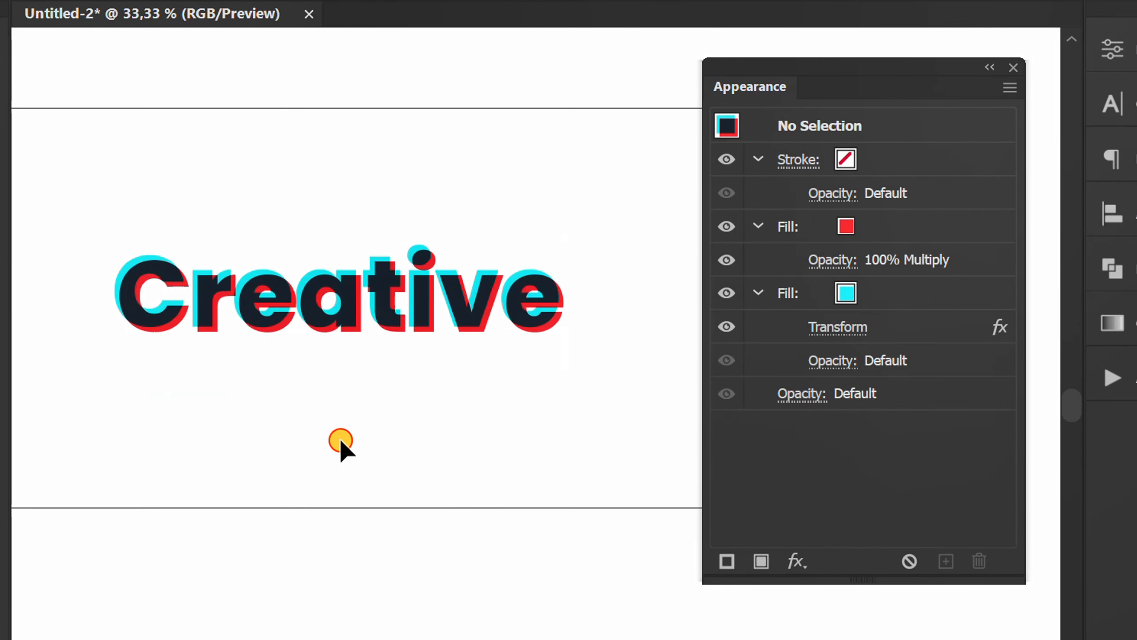